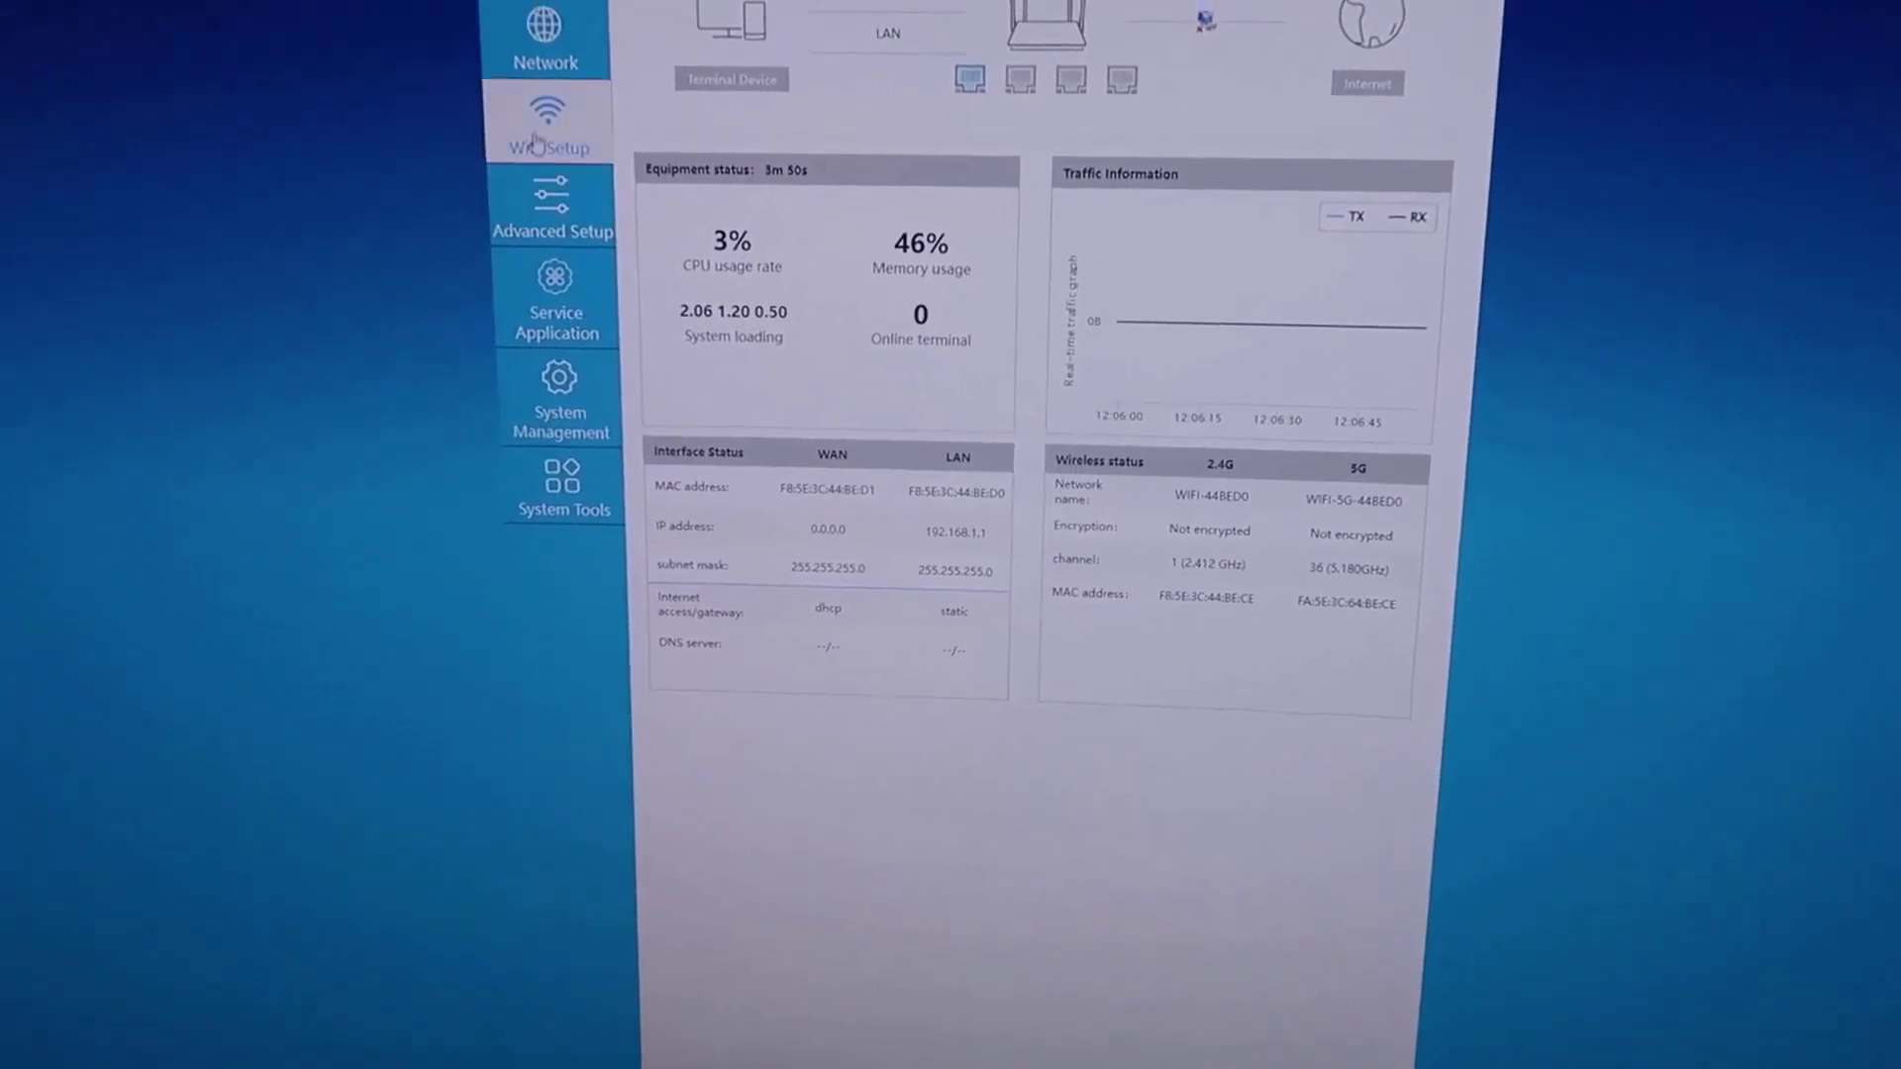
# Open the Network section and view the WAN protocol type options
pyautogui.click(544, 38)
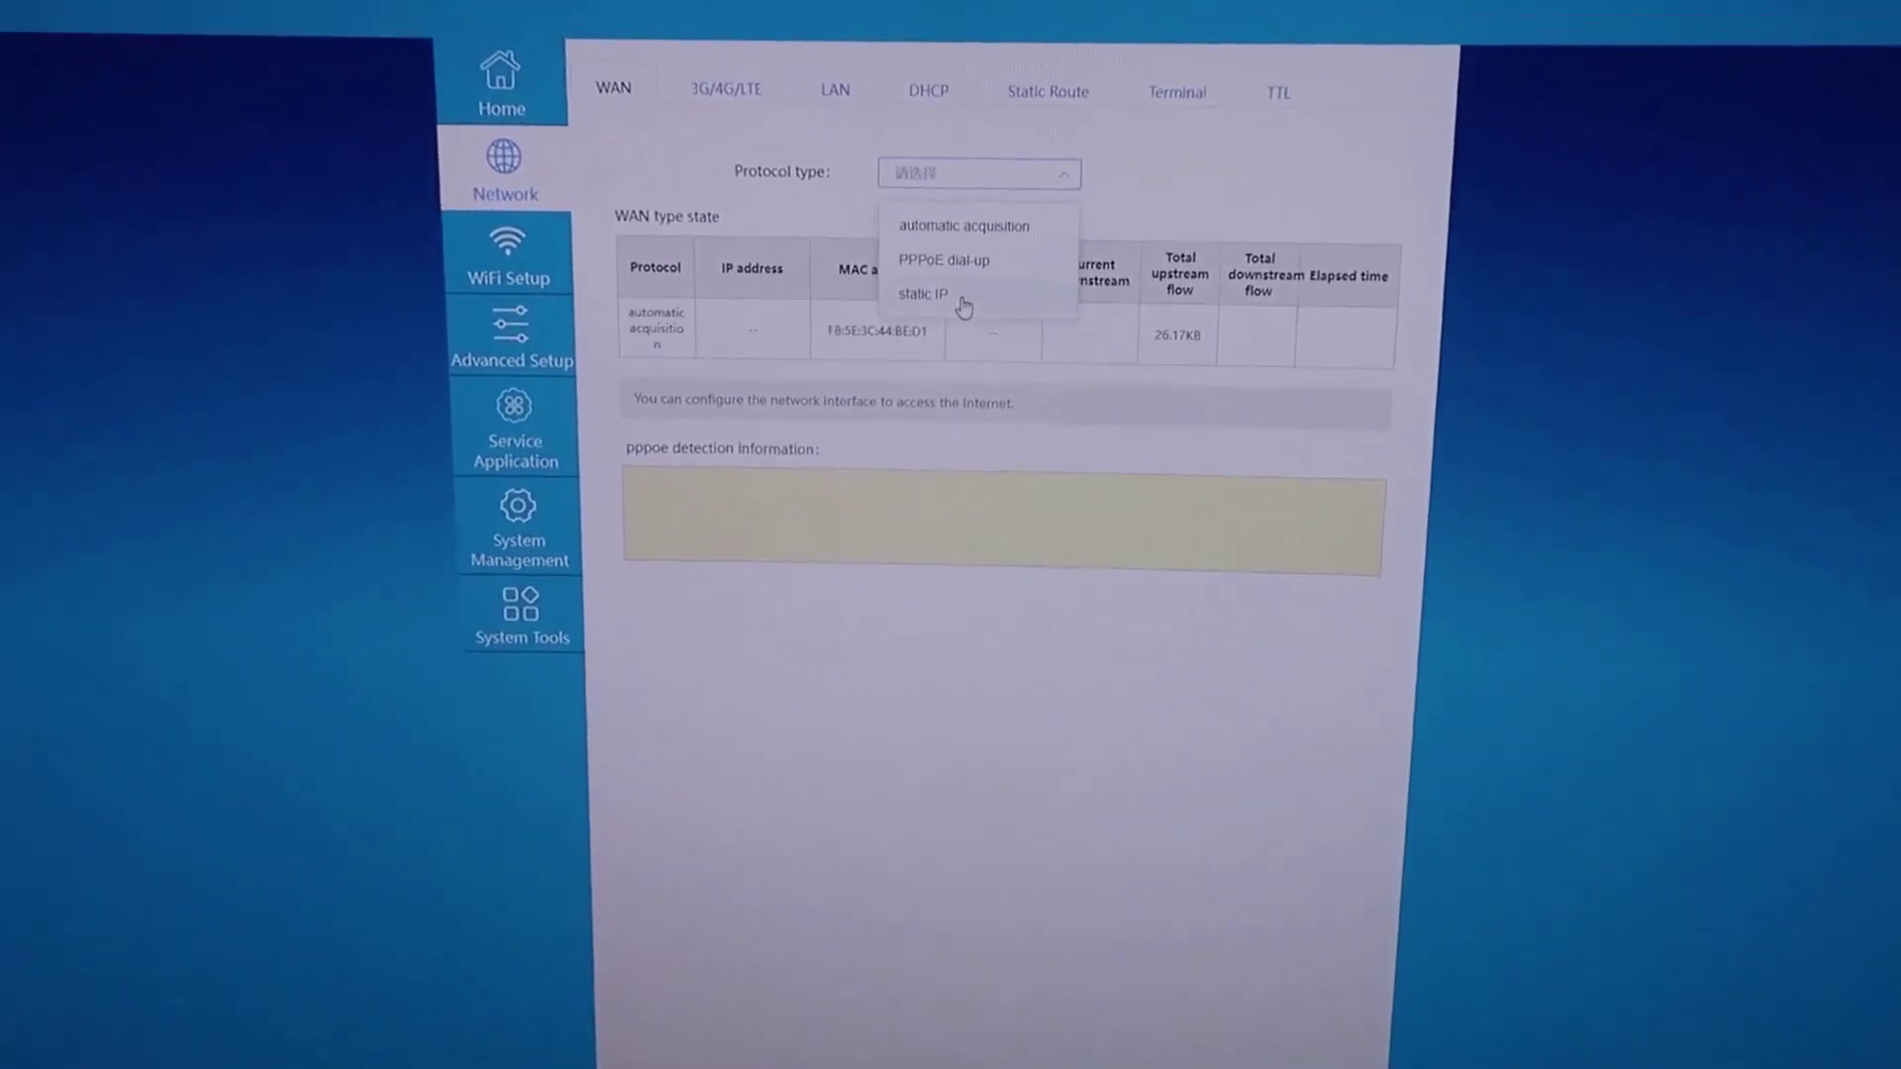
pyautogui.click(963, 224)
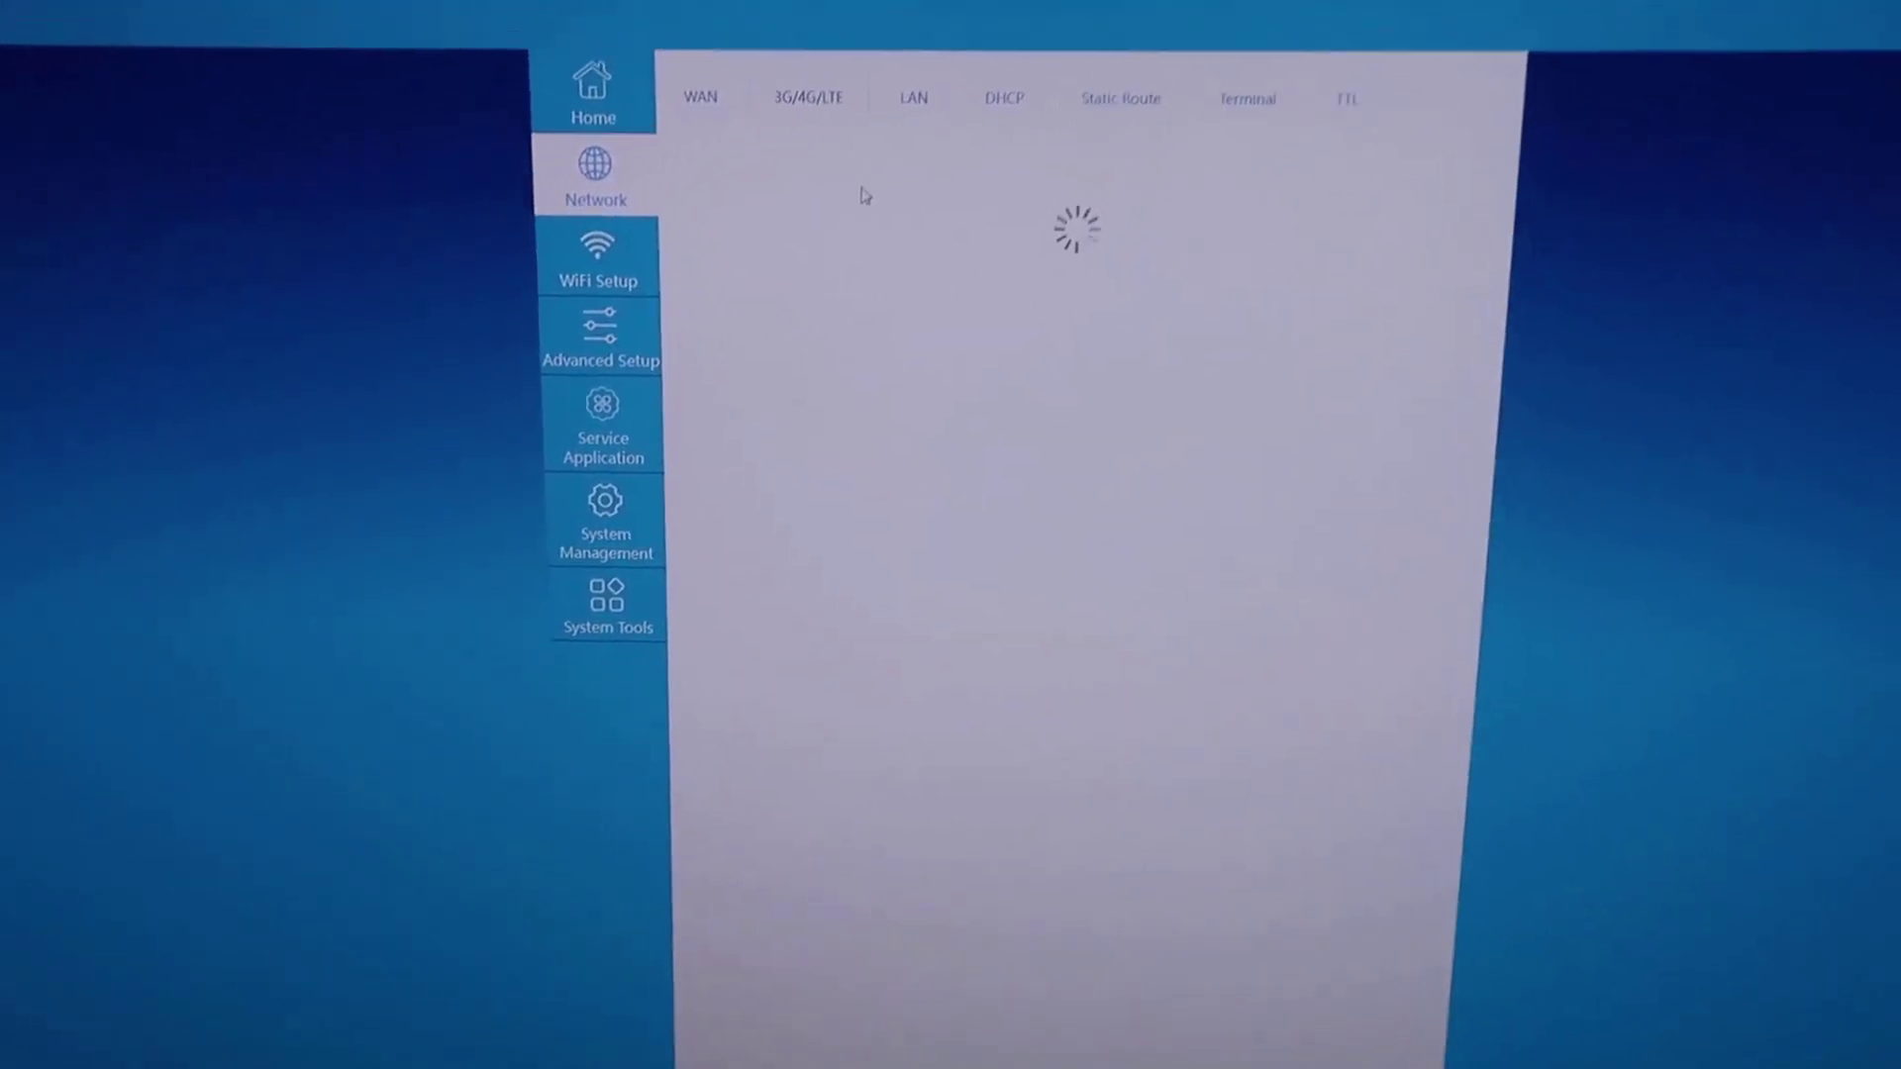
# Open the DHCP tab and scroll through the address range and lease list
pyautogui.click(803, 97)
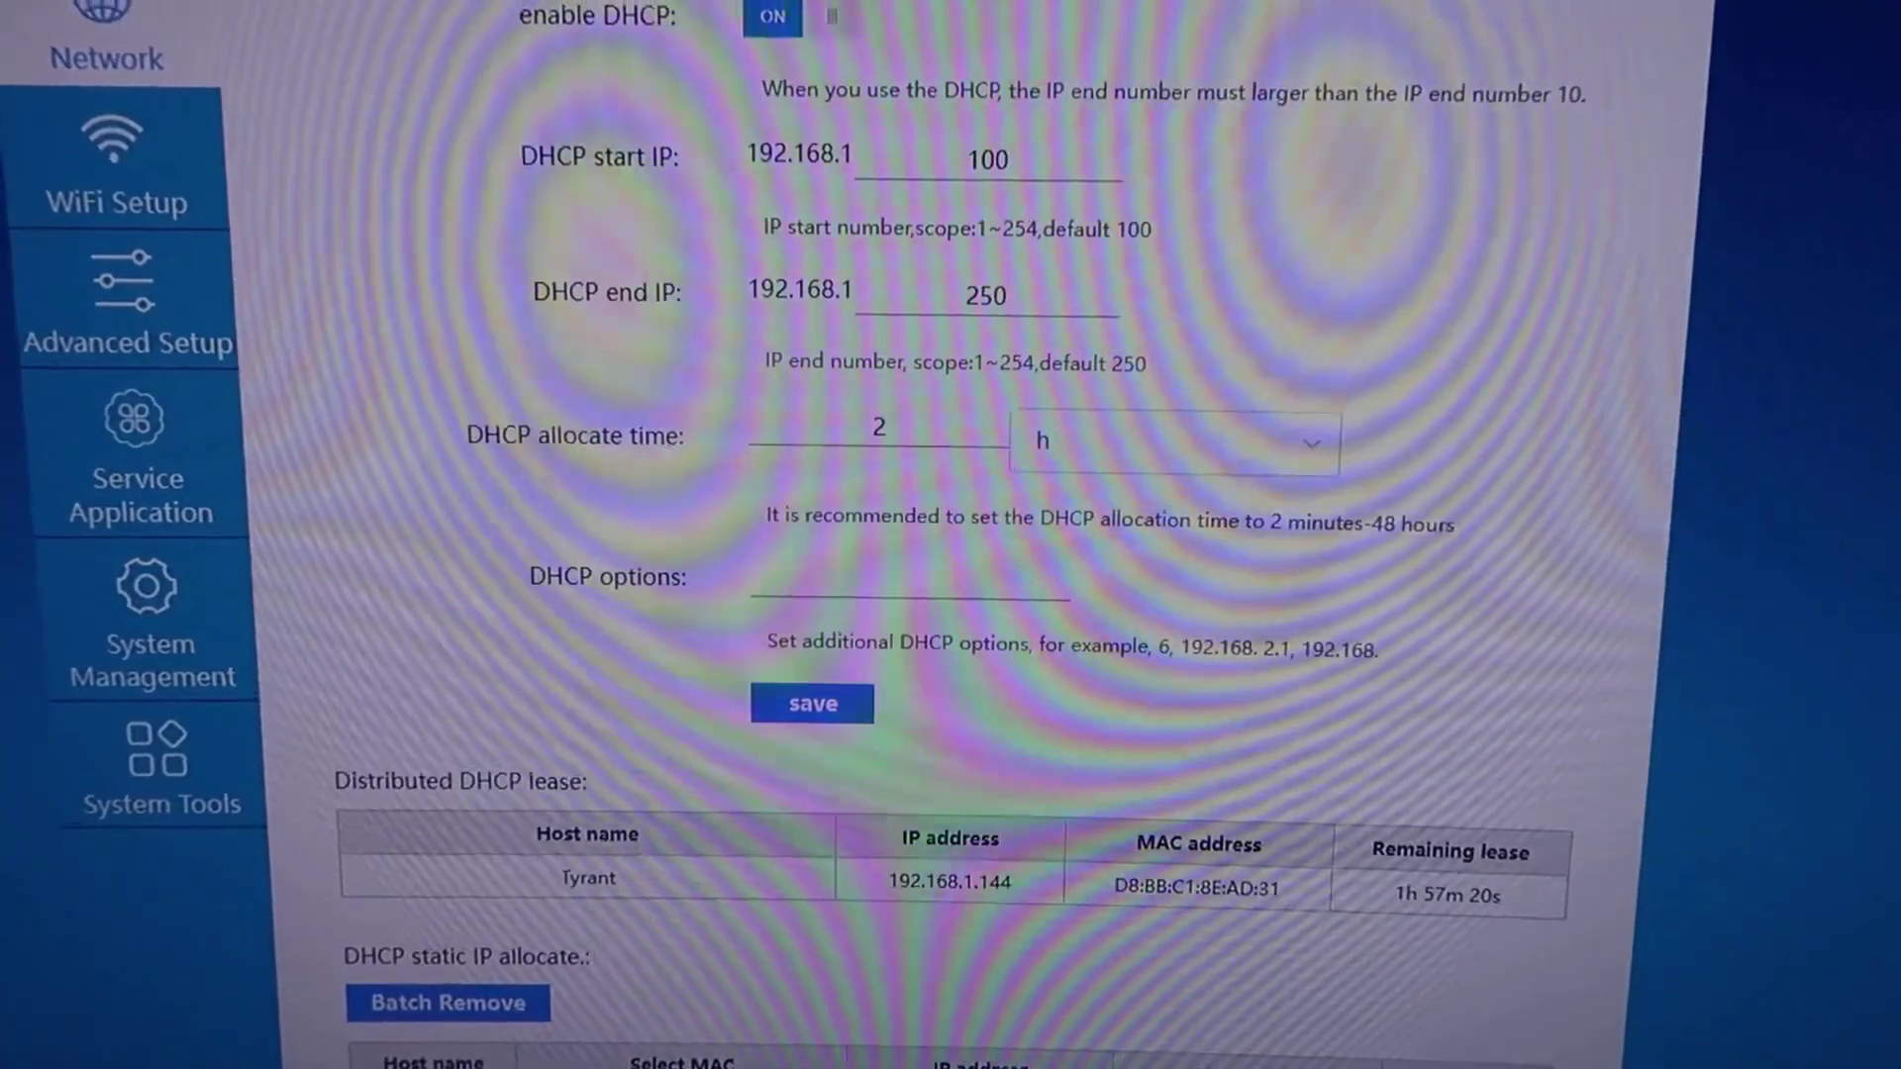
pyautogui.scroll(-3)
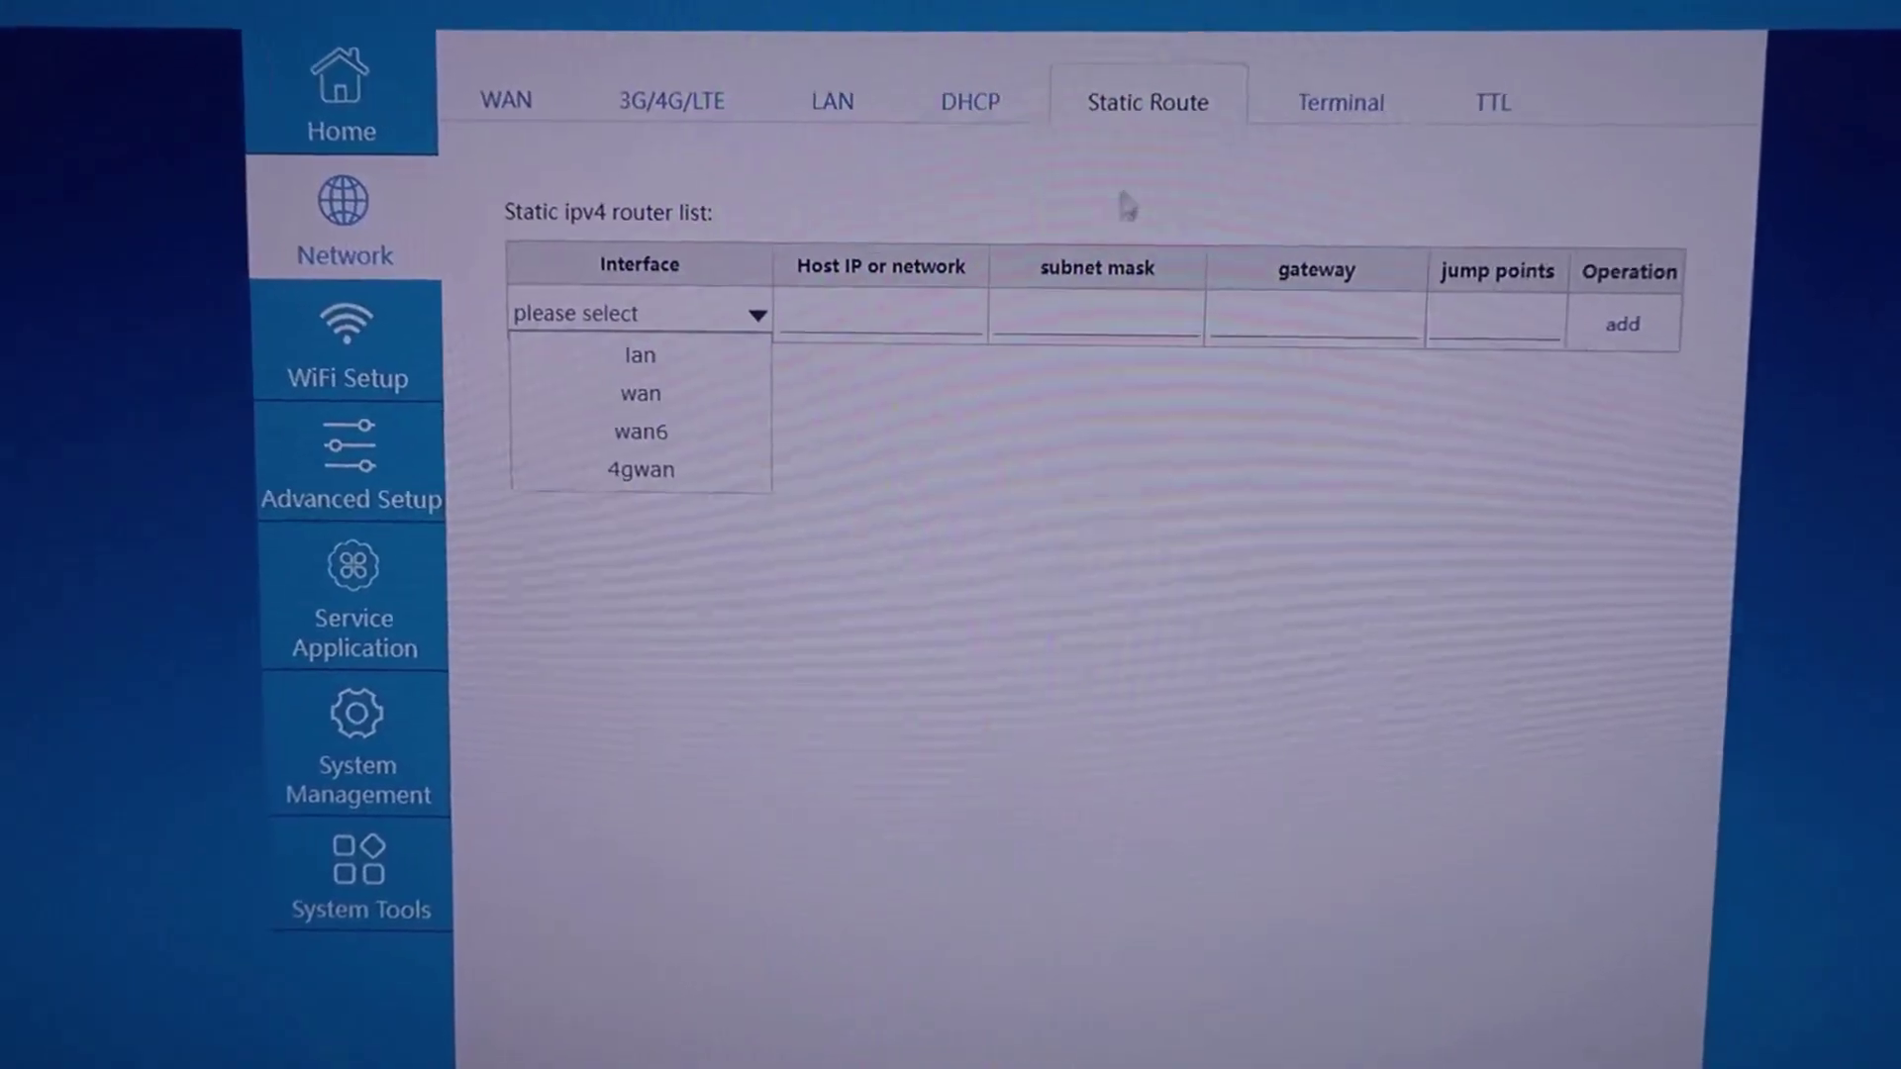
# Switch to the TTL tab showing TTL 64 with forwarding disabled
pyautogui.click(1341, 102)
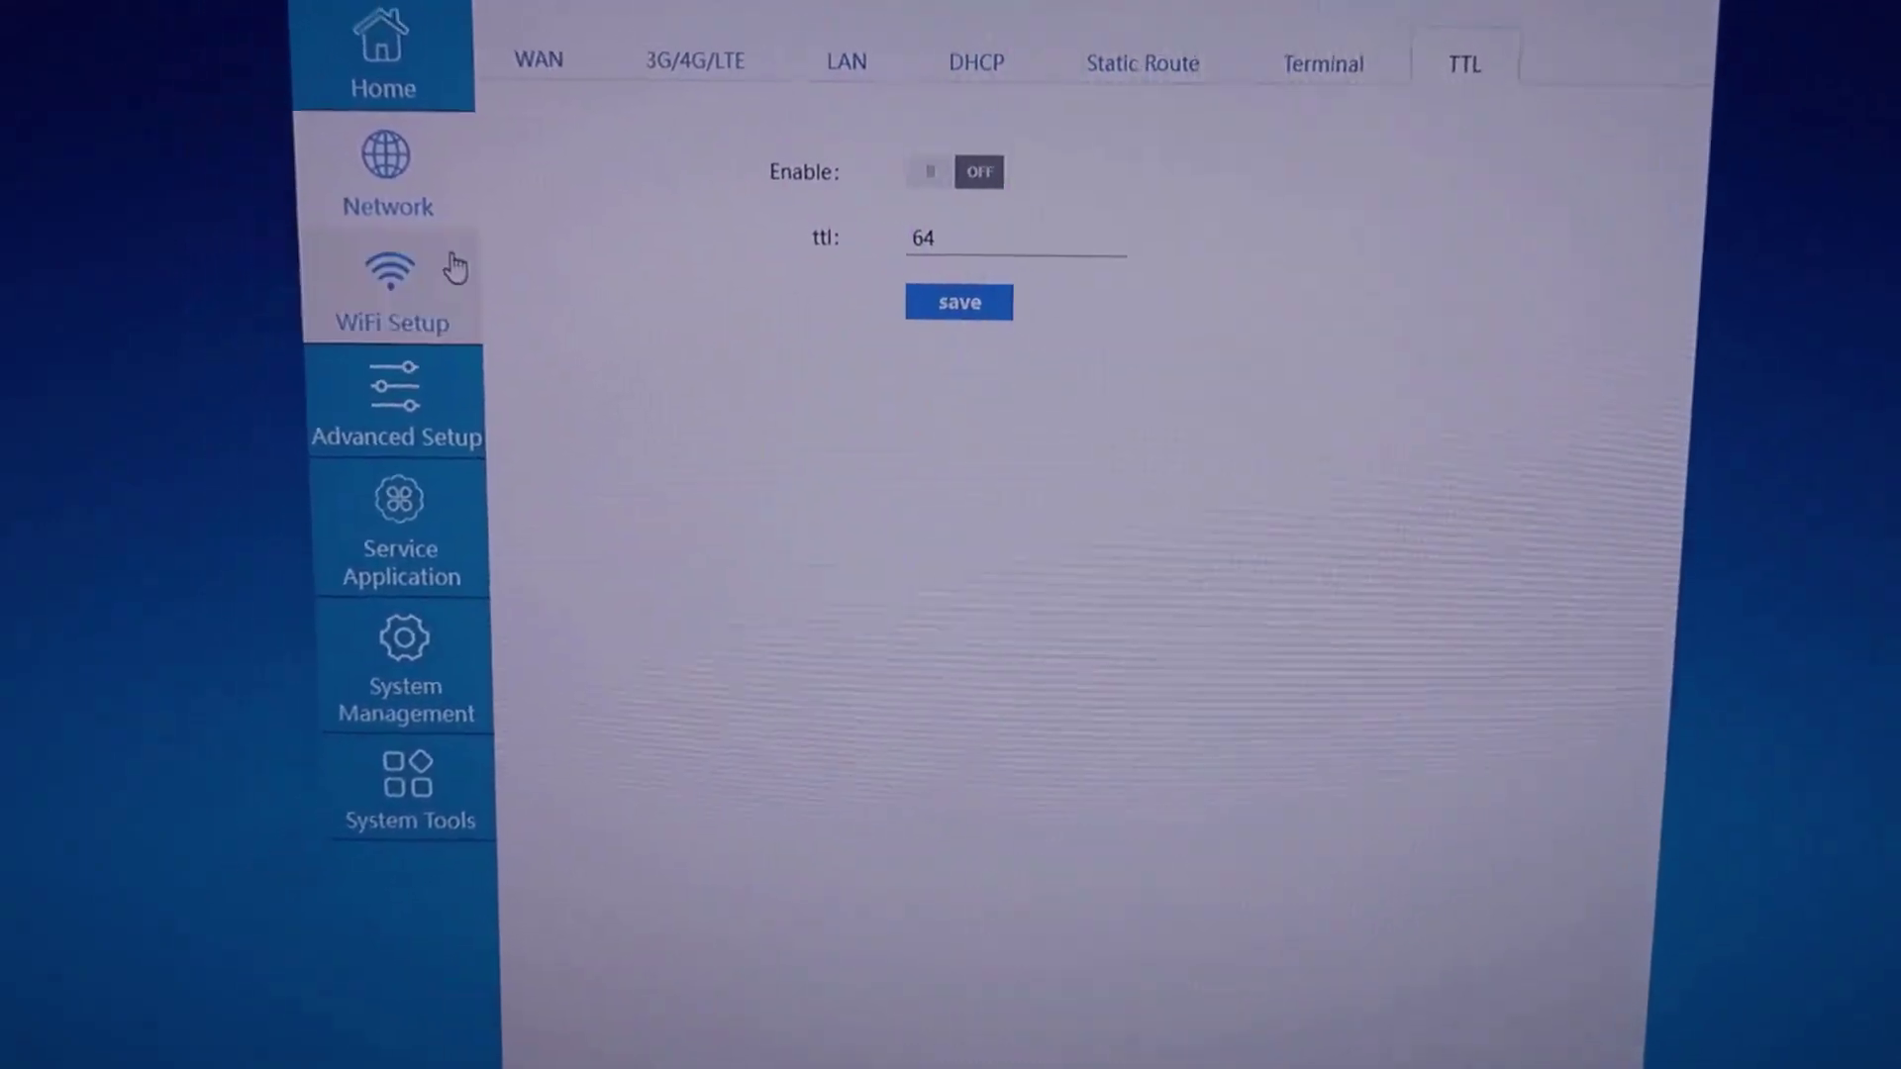
# Open WiFi Tx power adjustment and keep signal conditioning mode on Wall mode
pyautogui.click(389, 292)
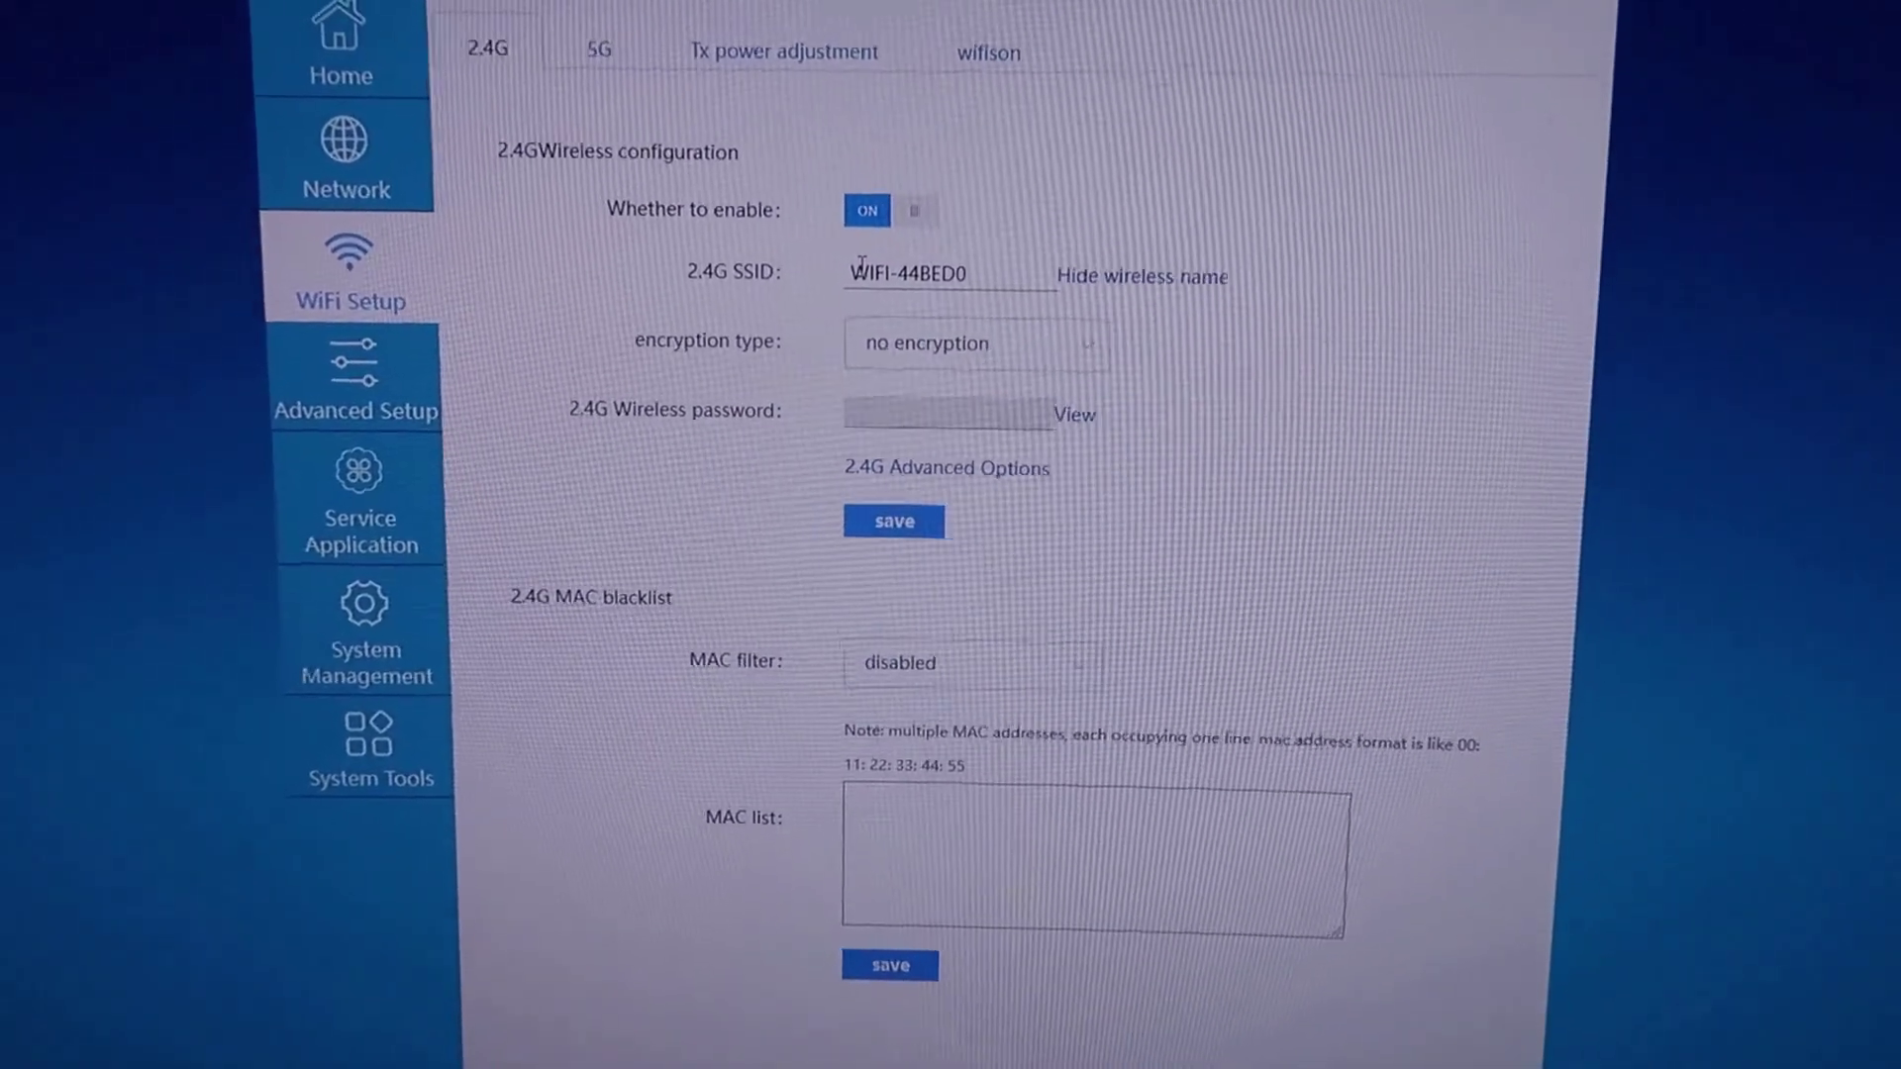
pyautogui.click(602, 46)
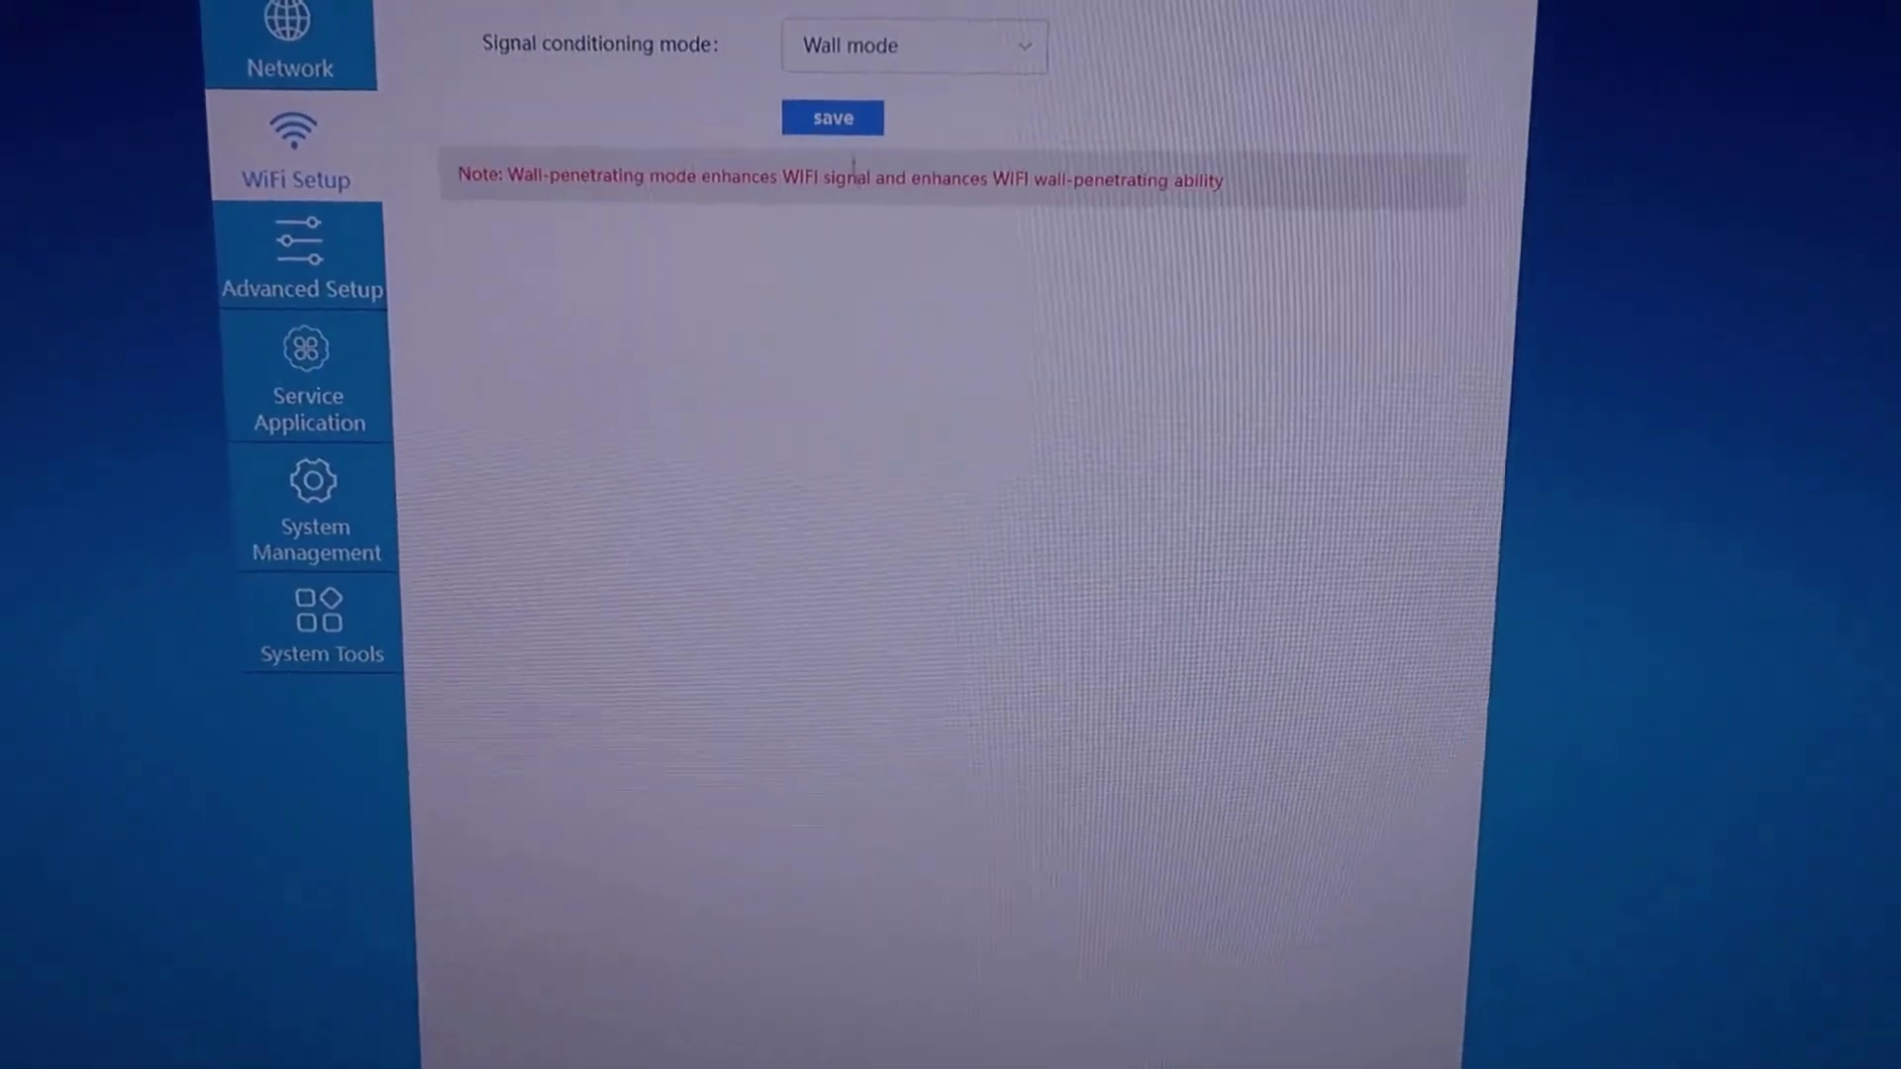
pyautogui.click(914, 47)
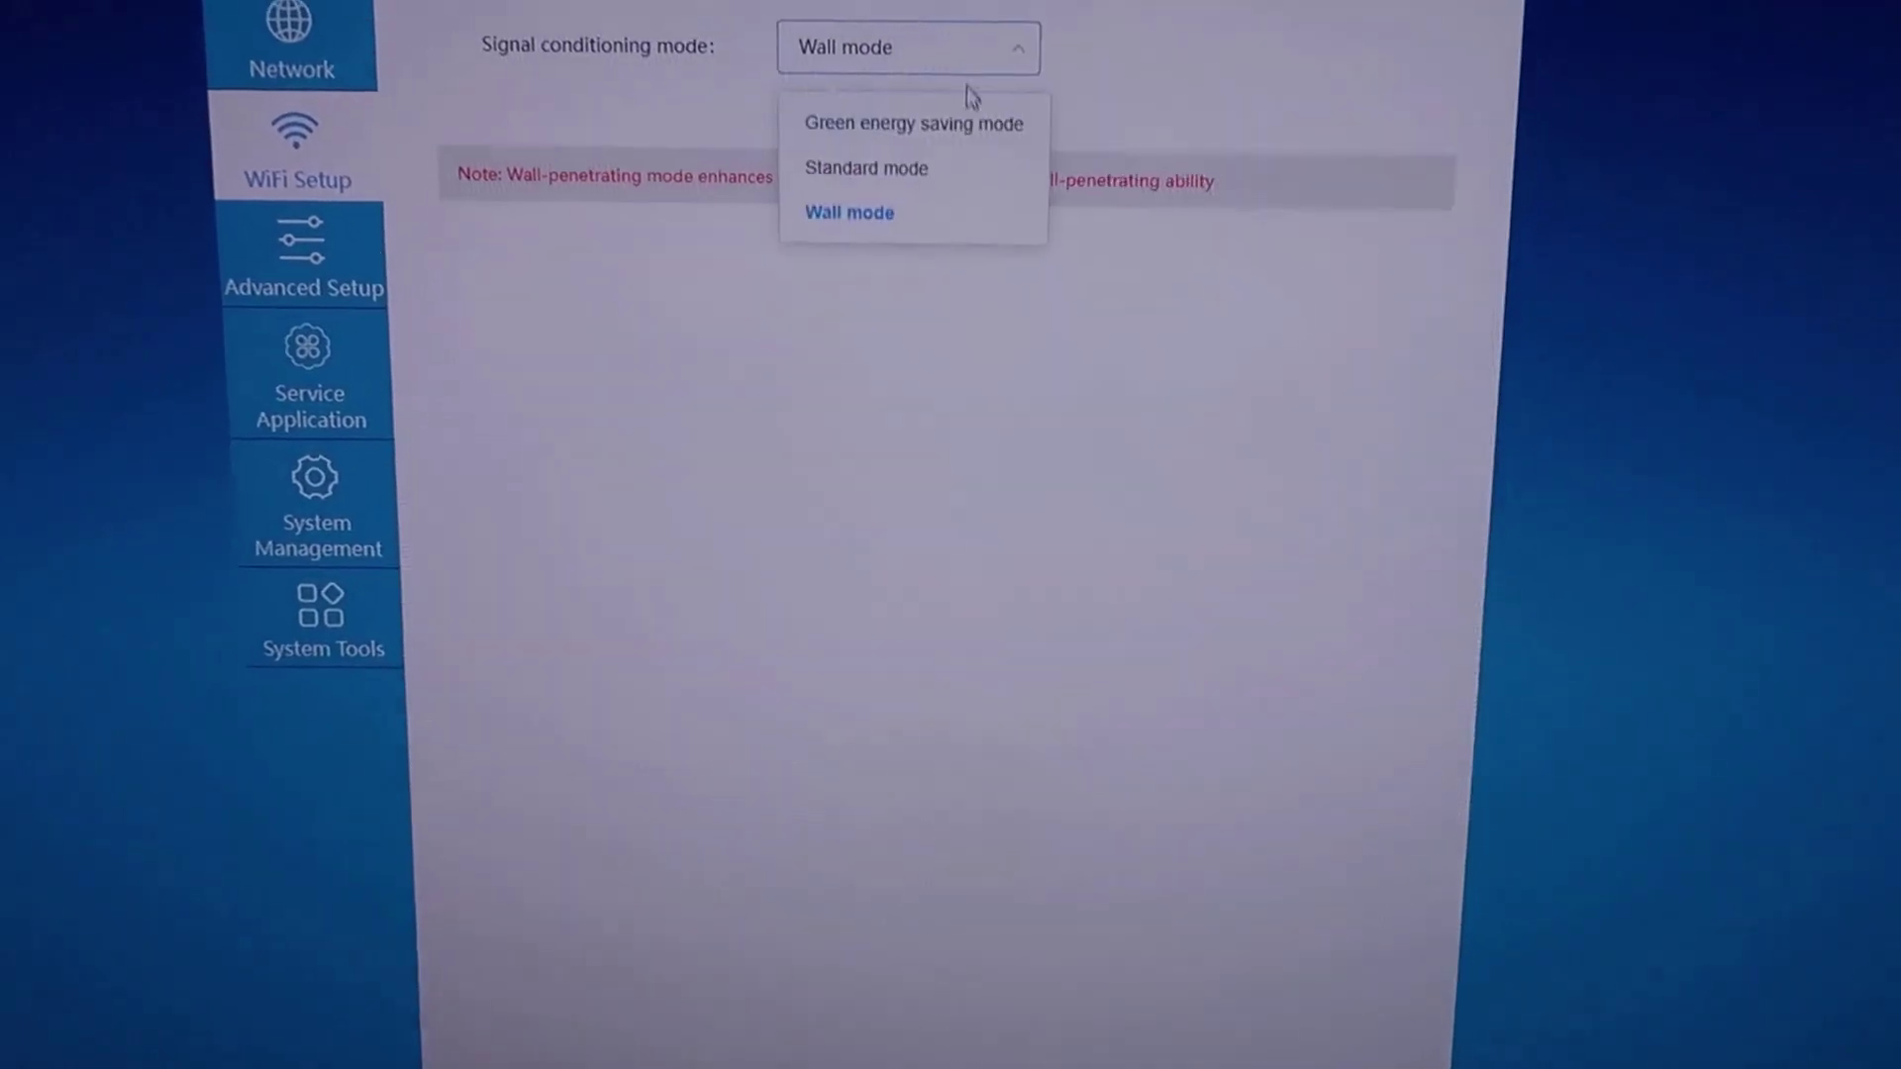
pyautogui.click(849, 212)
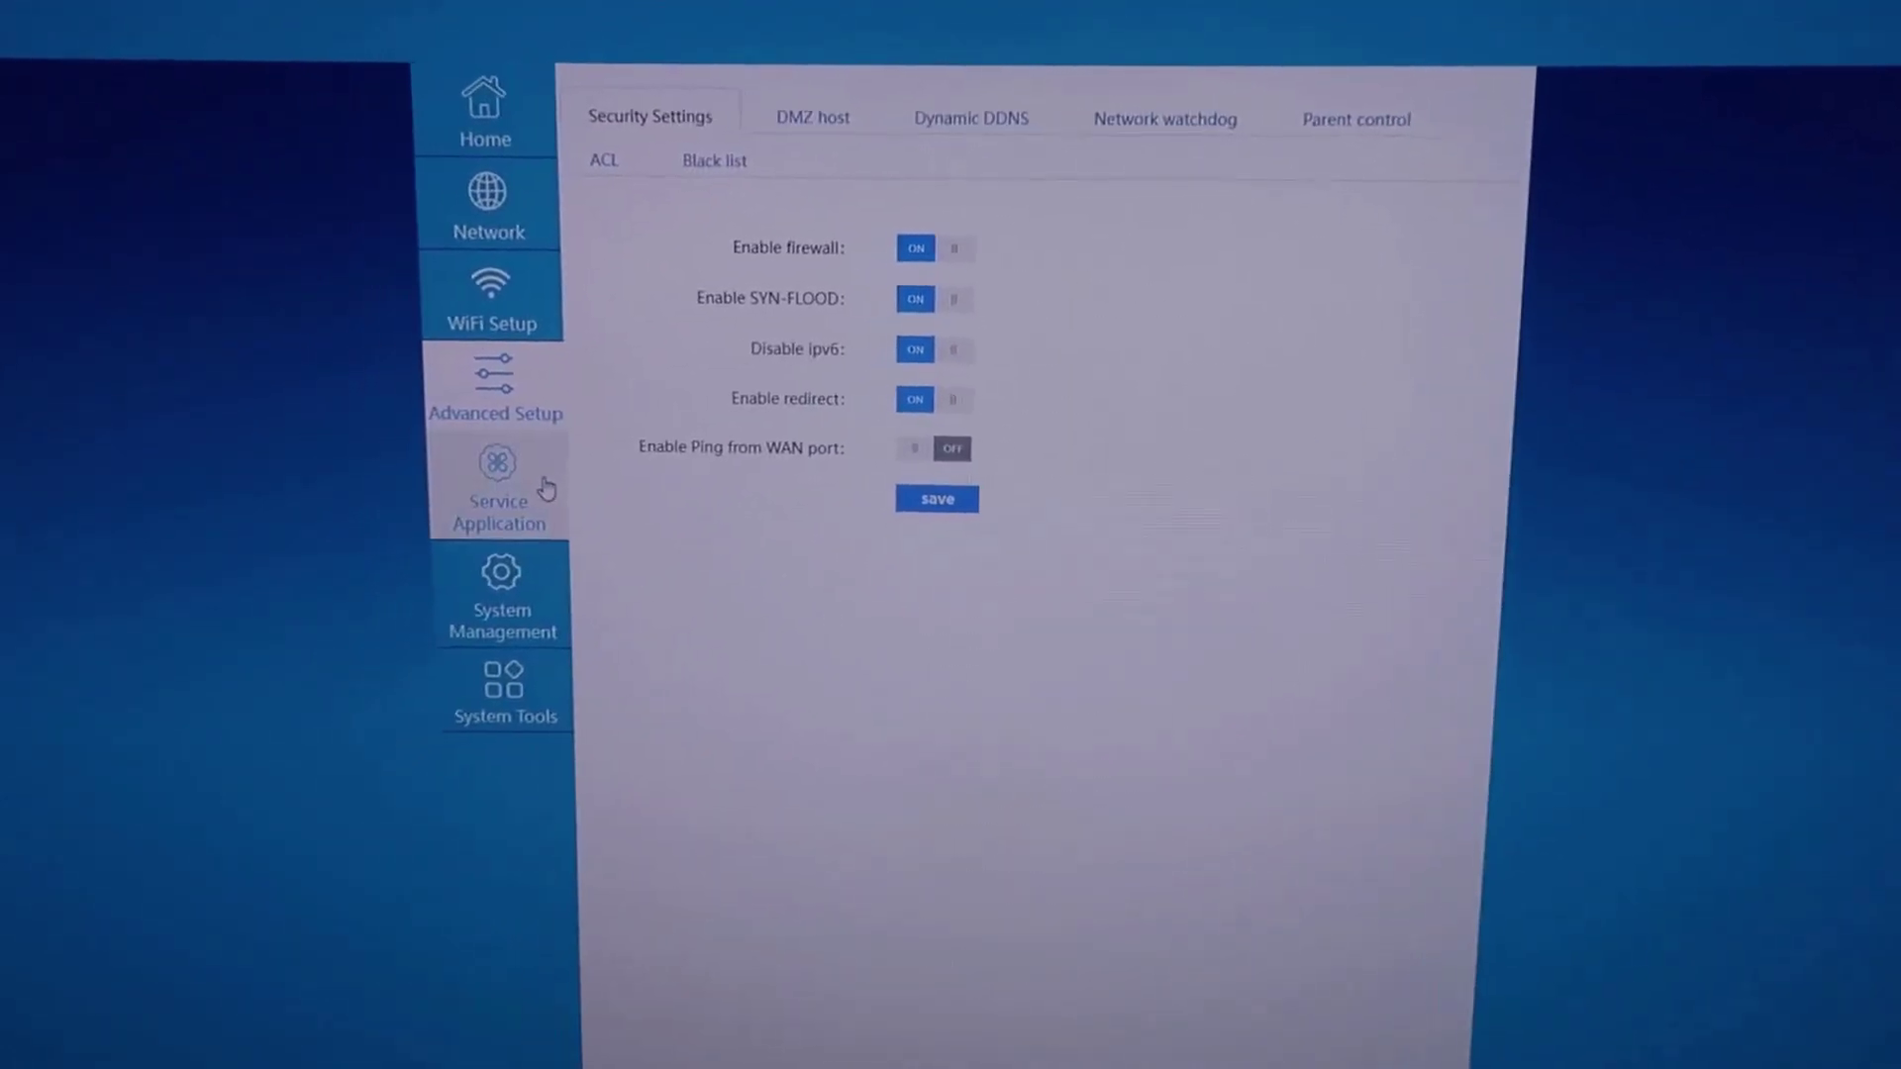
# Review firewall, SYN-flood and WAN ping toggles, then move to Service Application
pyautogui.click(497, 497)
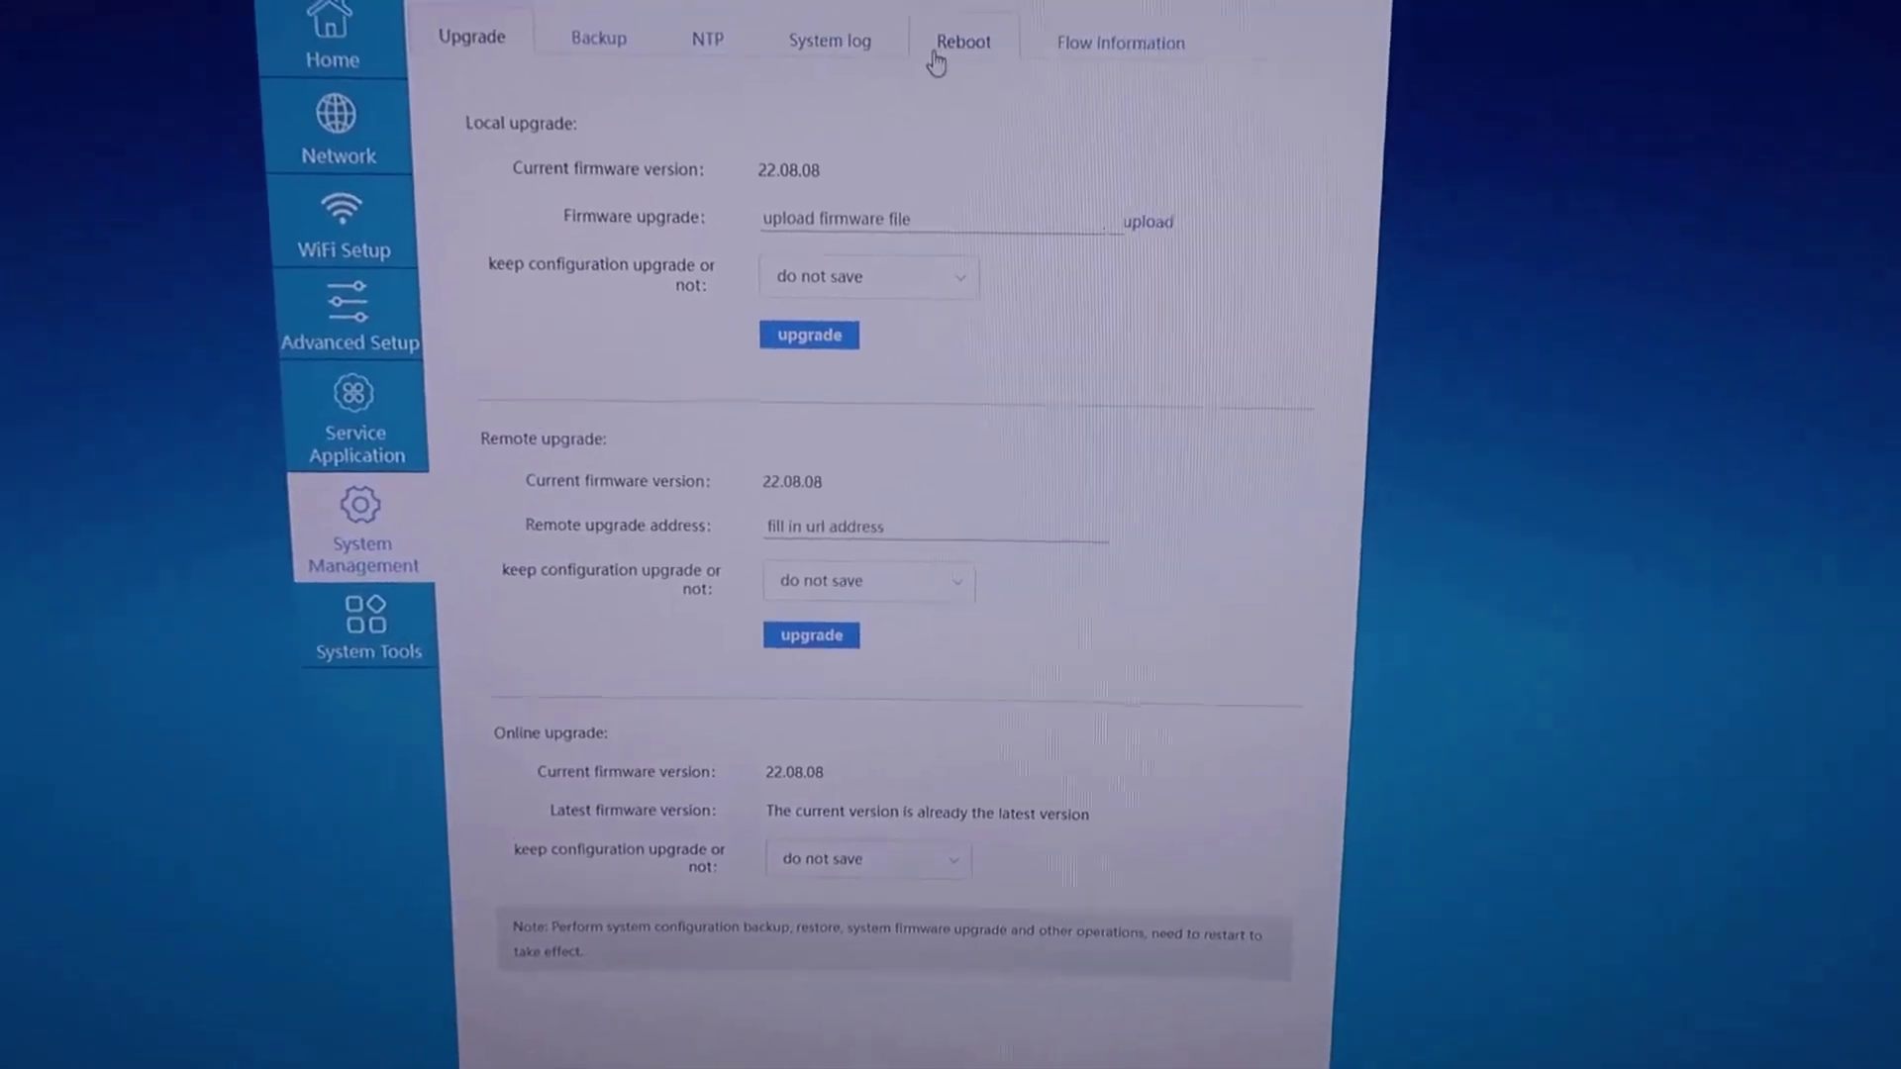
# Open the Flow Information tab showing WAN, LAN and LTE traffic totals
pyautogui.click(1119, 42)
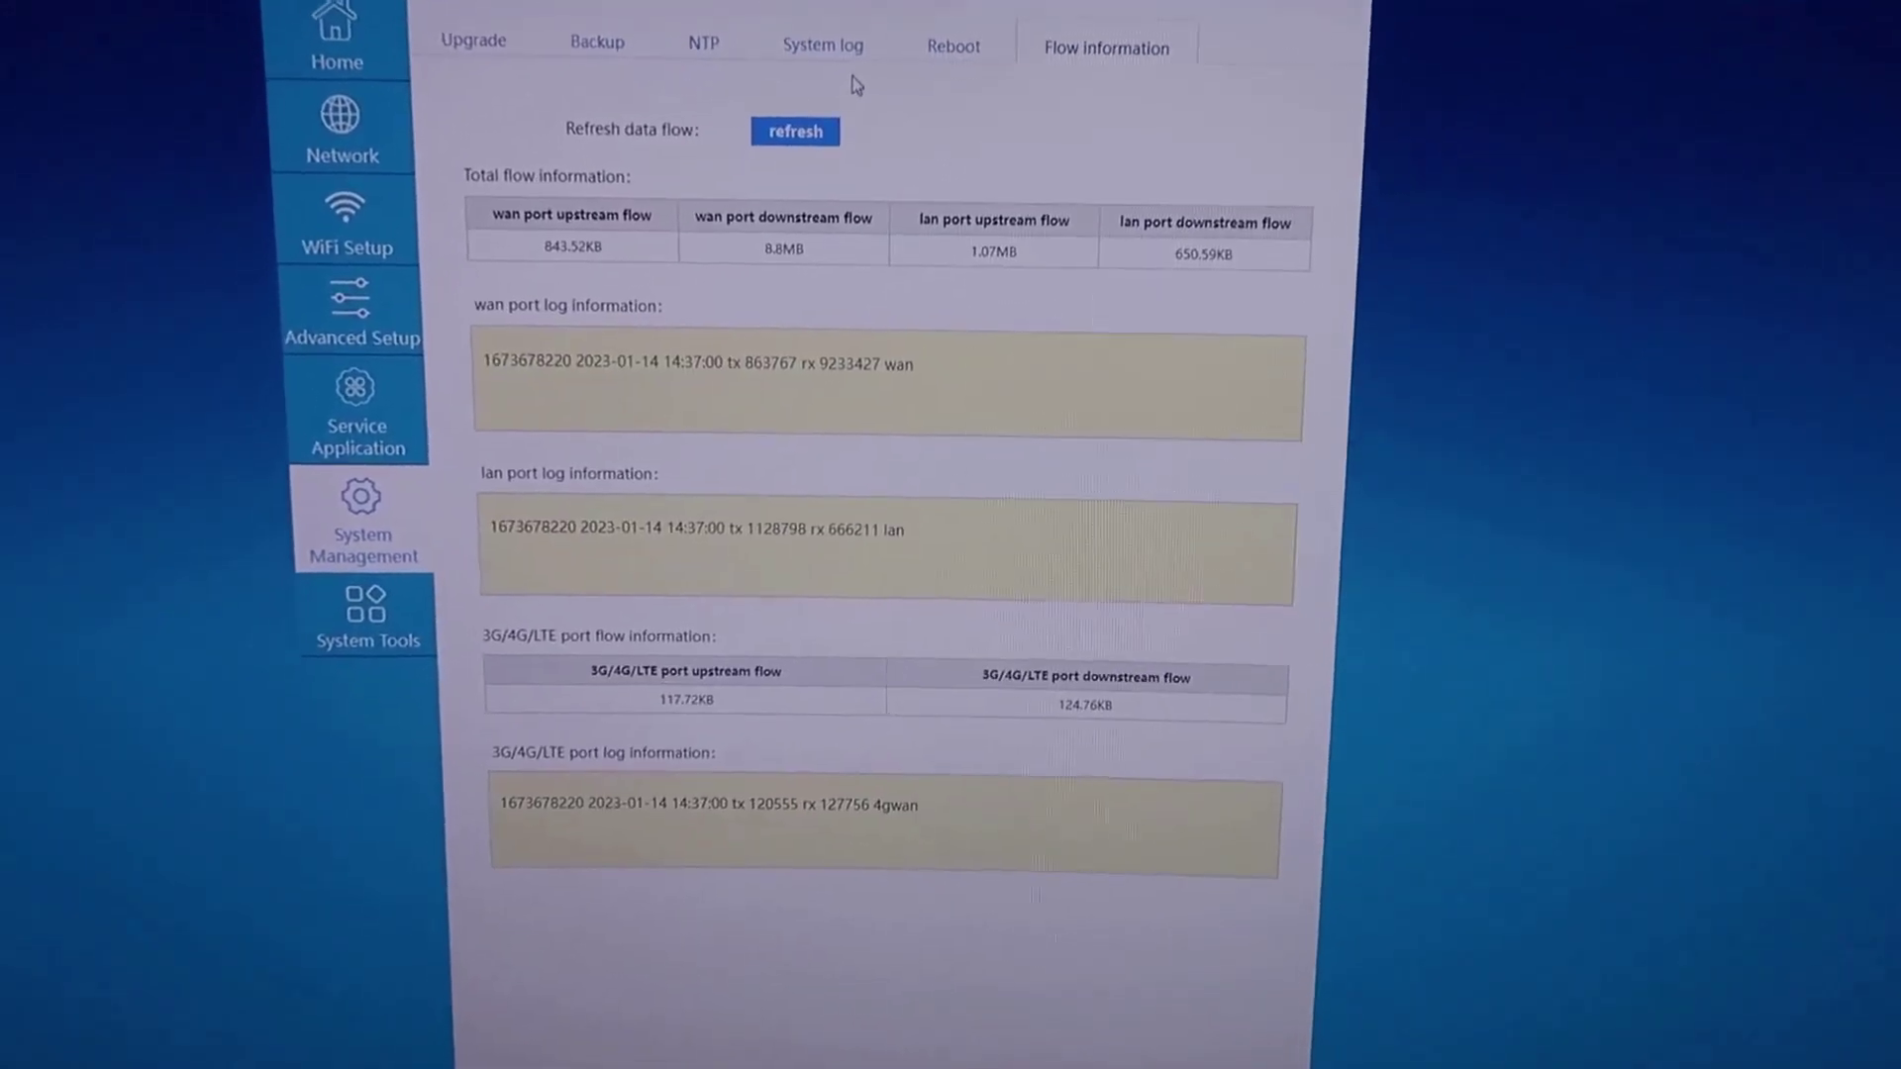